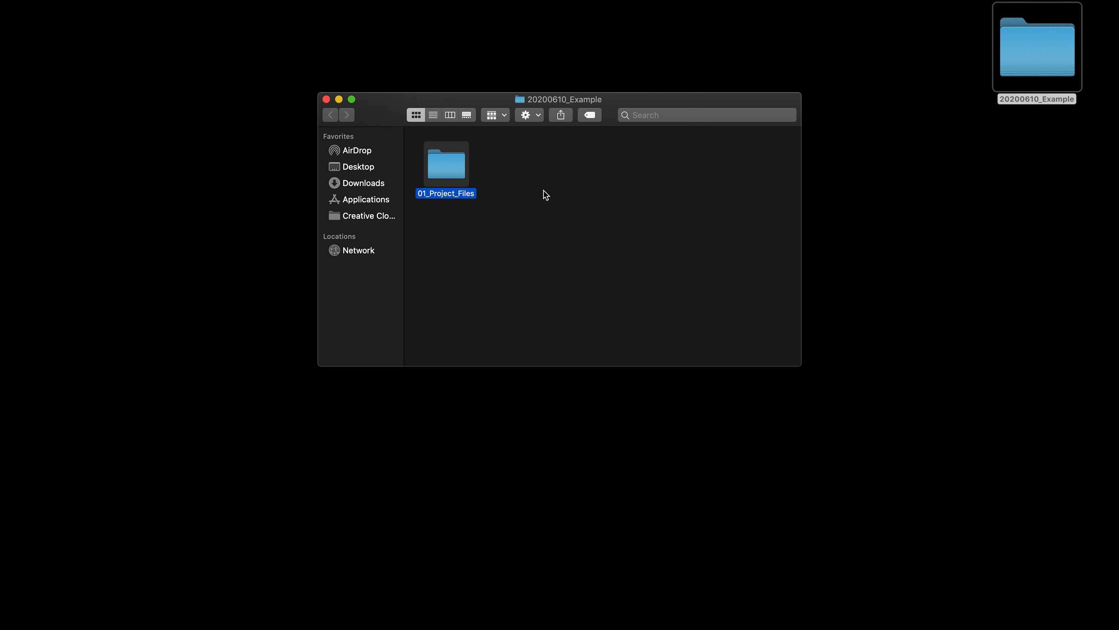
Inside 01_Project_Files, create subfolders 1.1_Premiere, 1.2_Photoshop and 1.3_After_Effects.
double_click(445, 162)
text(1.1_Premiere)
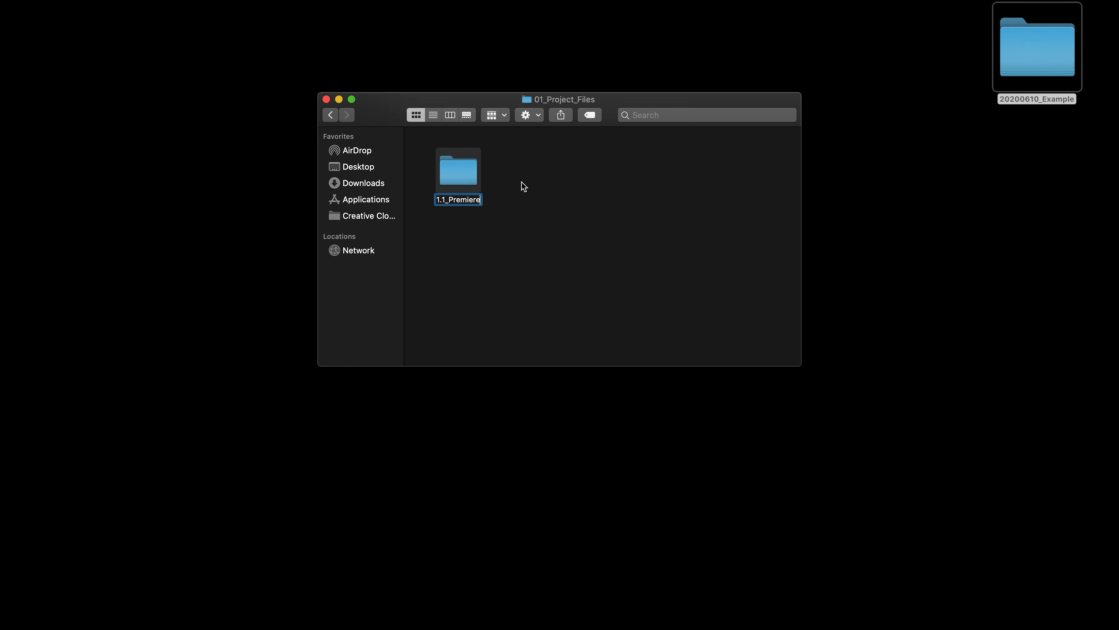
right_click(527, 186)
text(1.2)
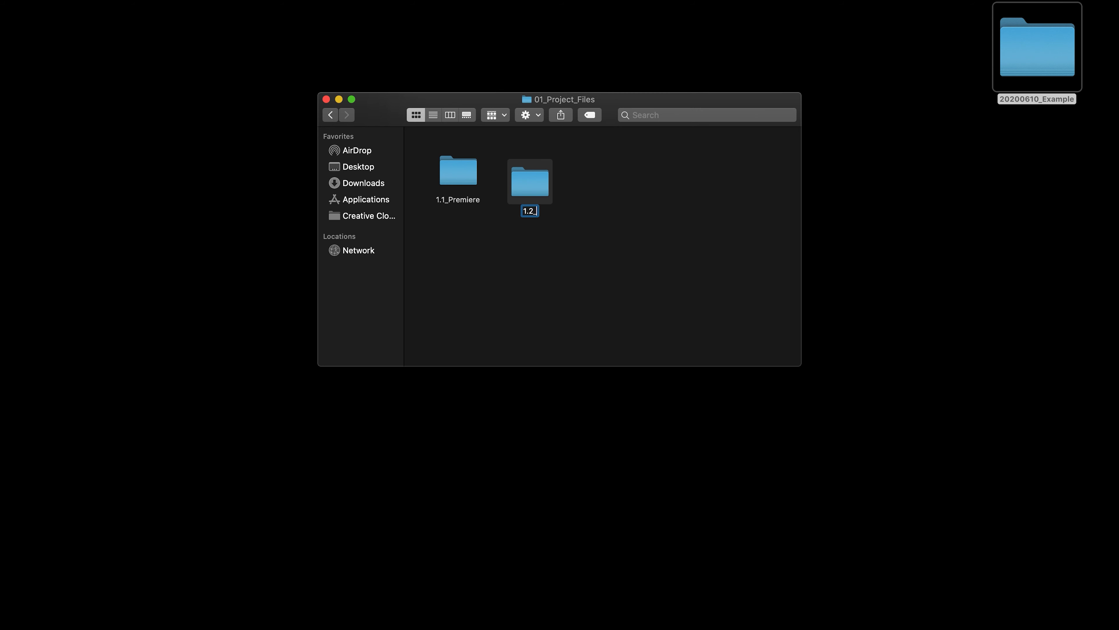
text(_Photosh)
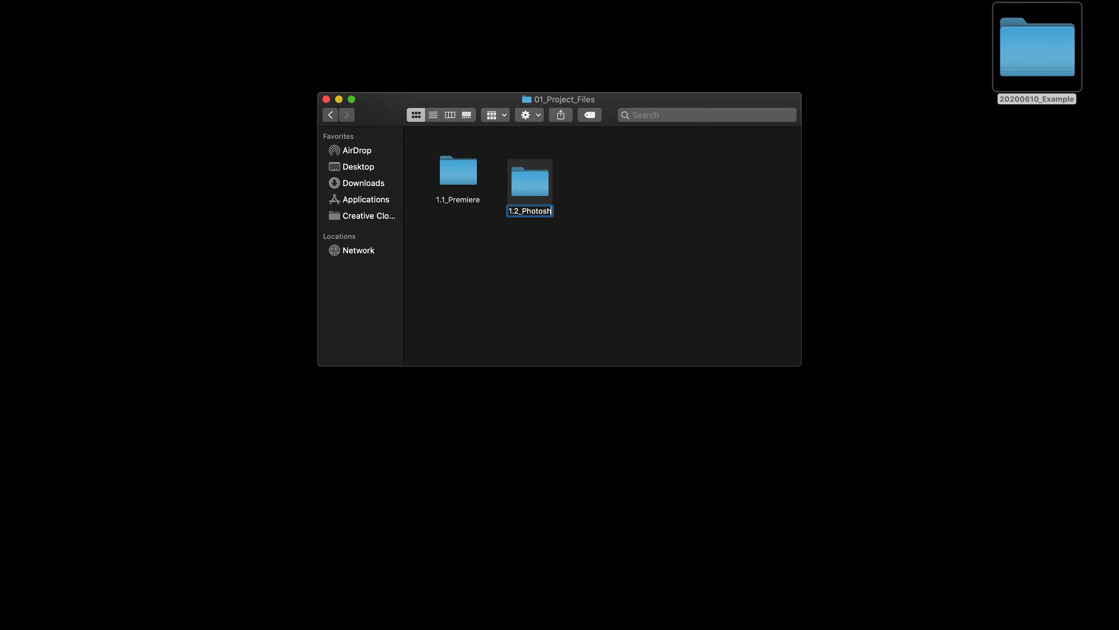
right_click(624, 197)
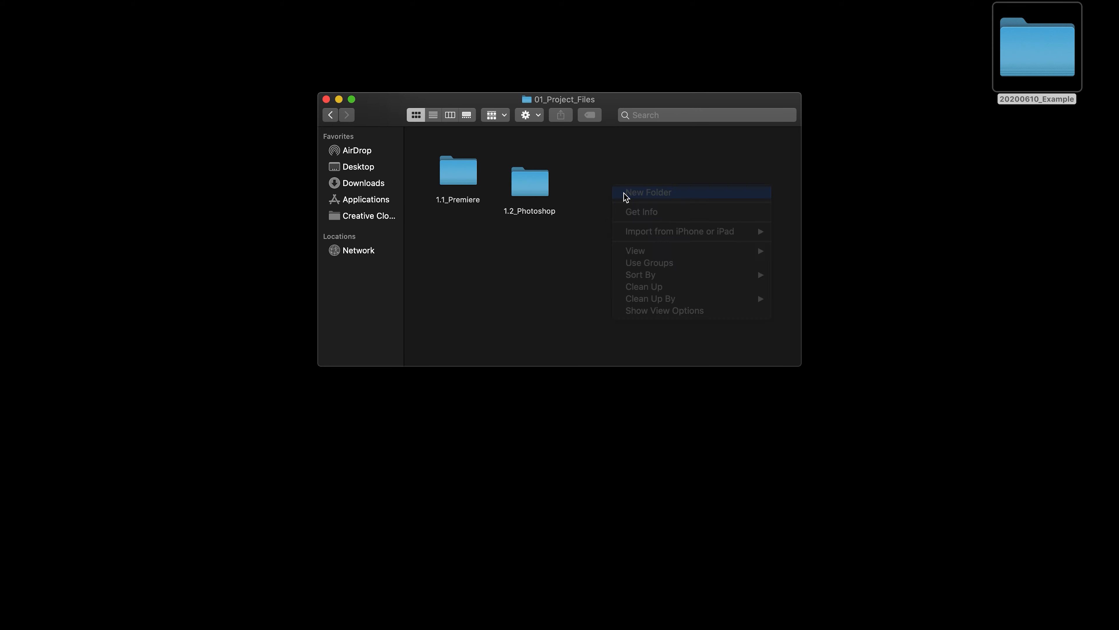
click(648, 192)
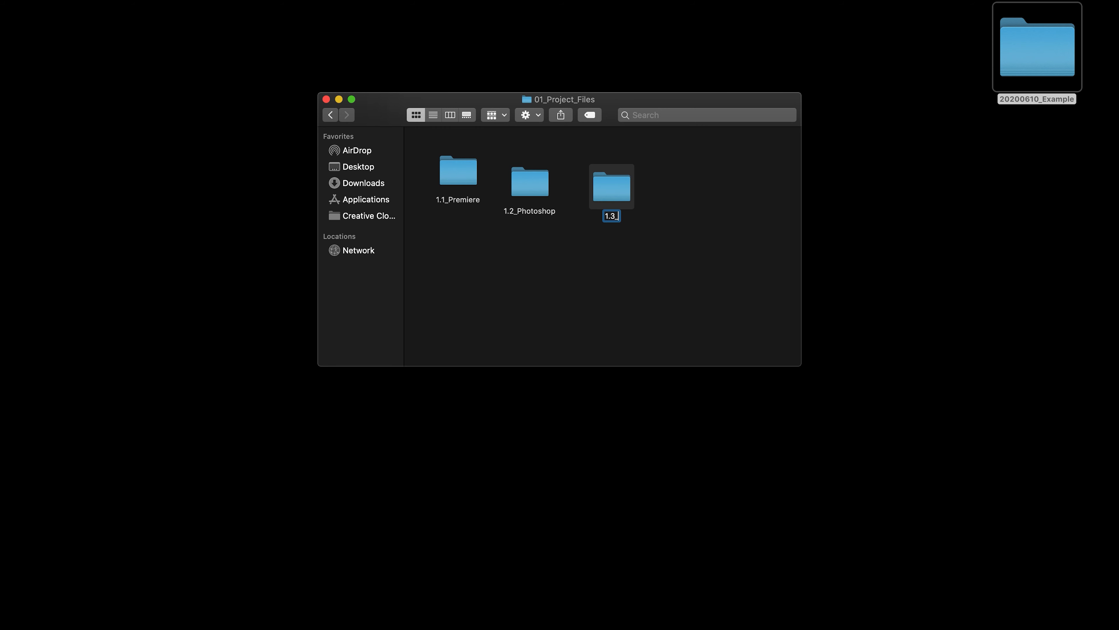
text(After_Effects)
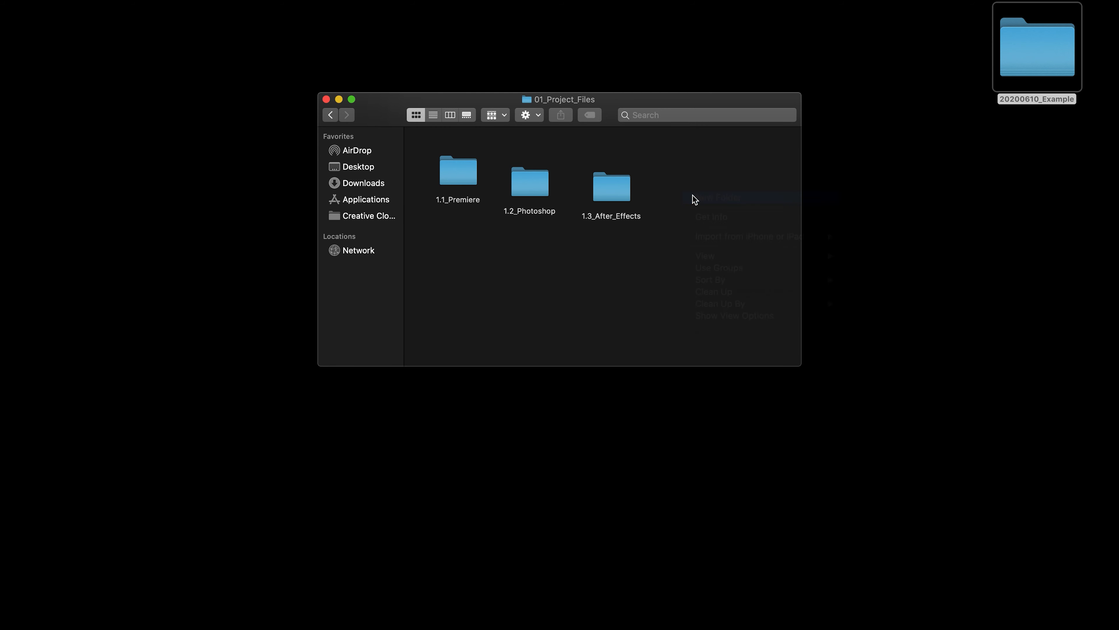
Add a fourth subfolder named 1.4_Audition to 01_Project_Files.
click(731, 198)
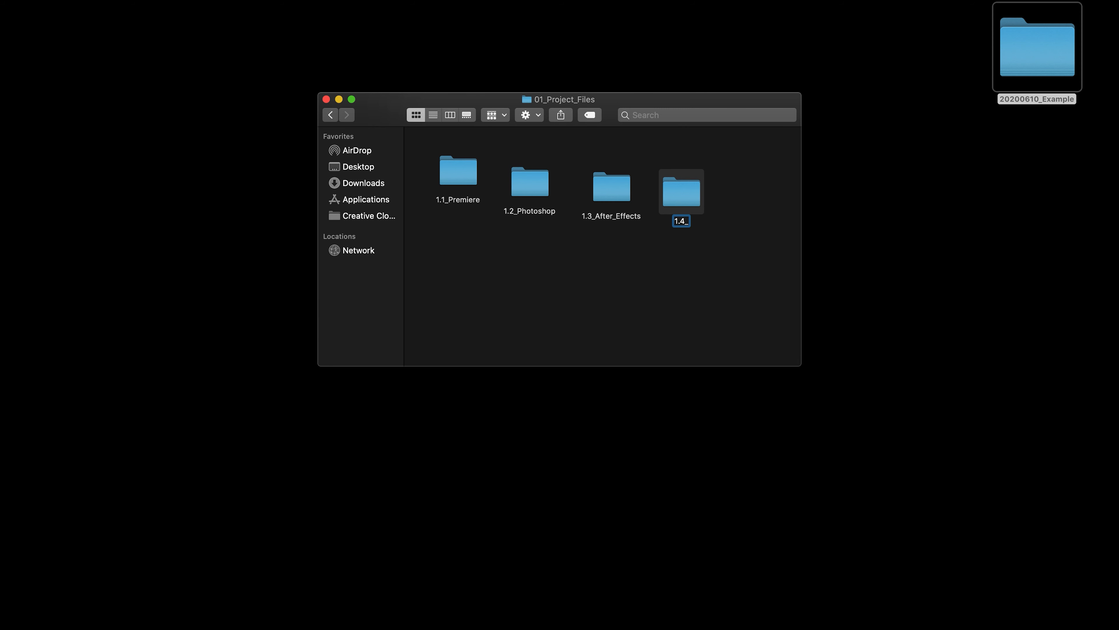
text(Audition)
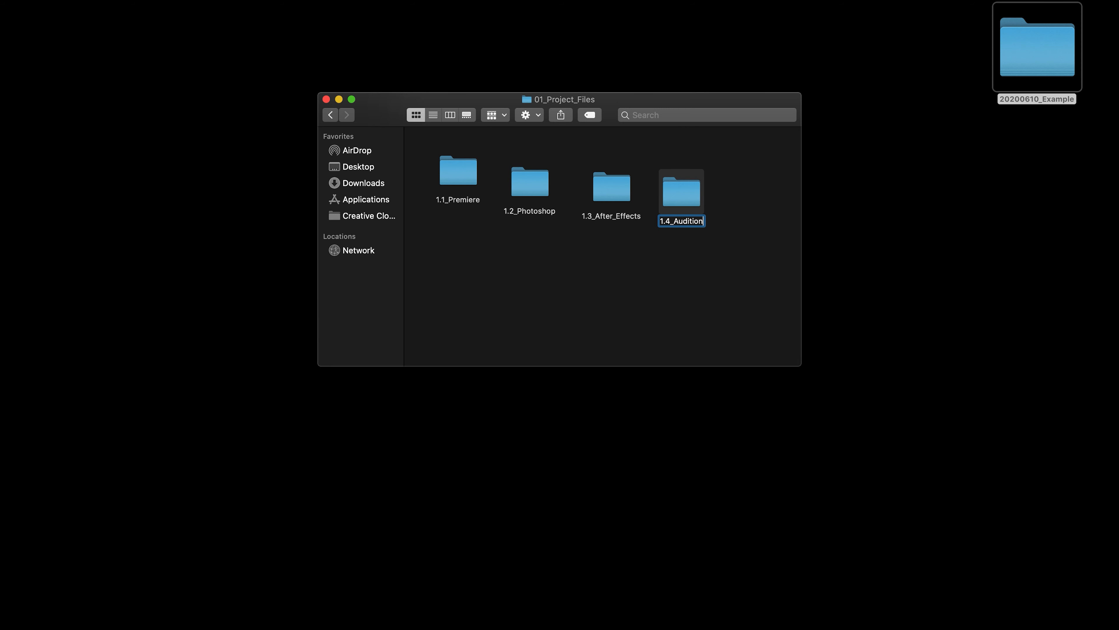
right_click(681, 187)
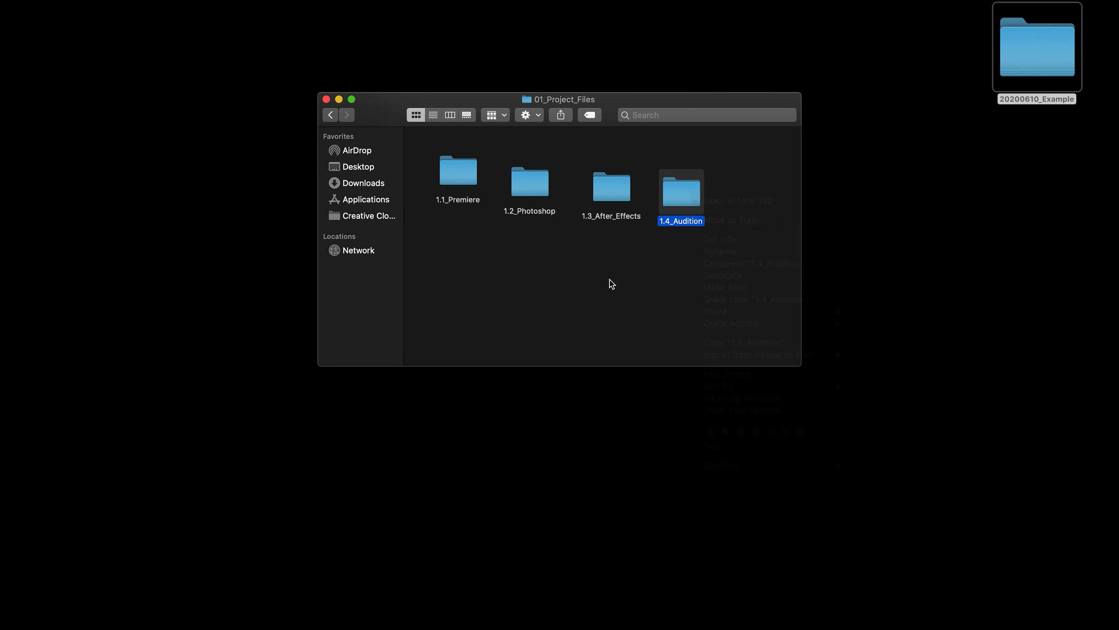
mouse_move(785, 359)
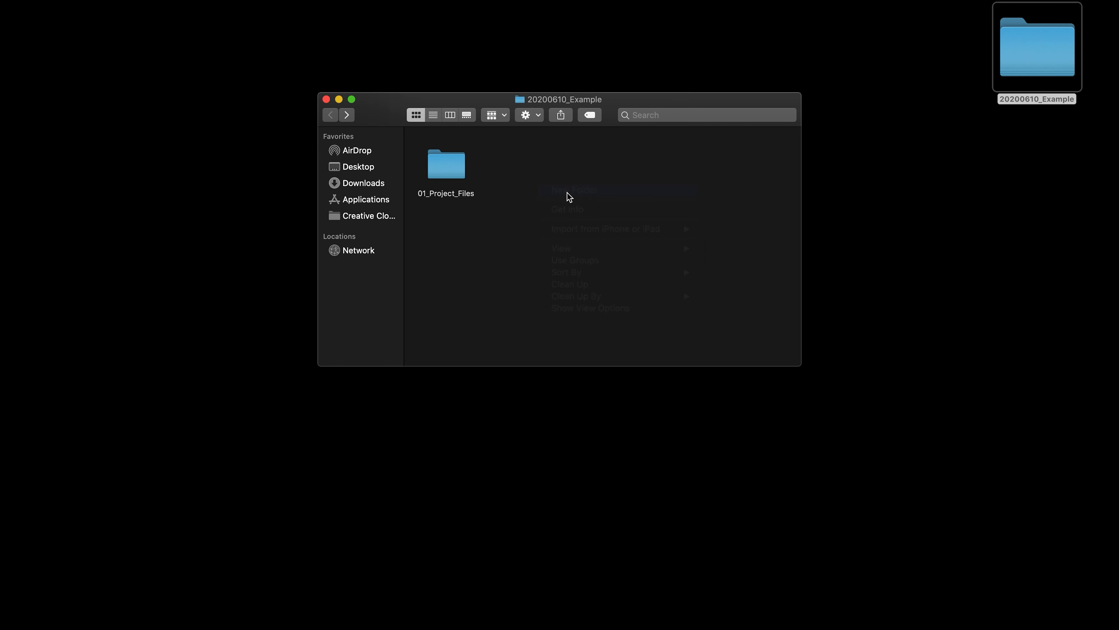
Create 02_Media in 20200610_Example with a 2.1_Rushes subfolder inside it.
click(570, 190)
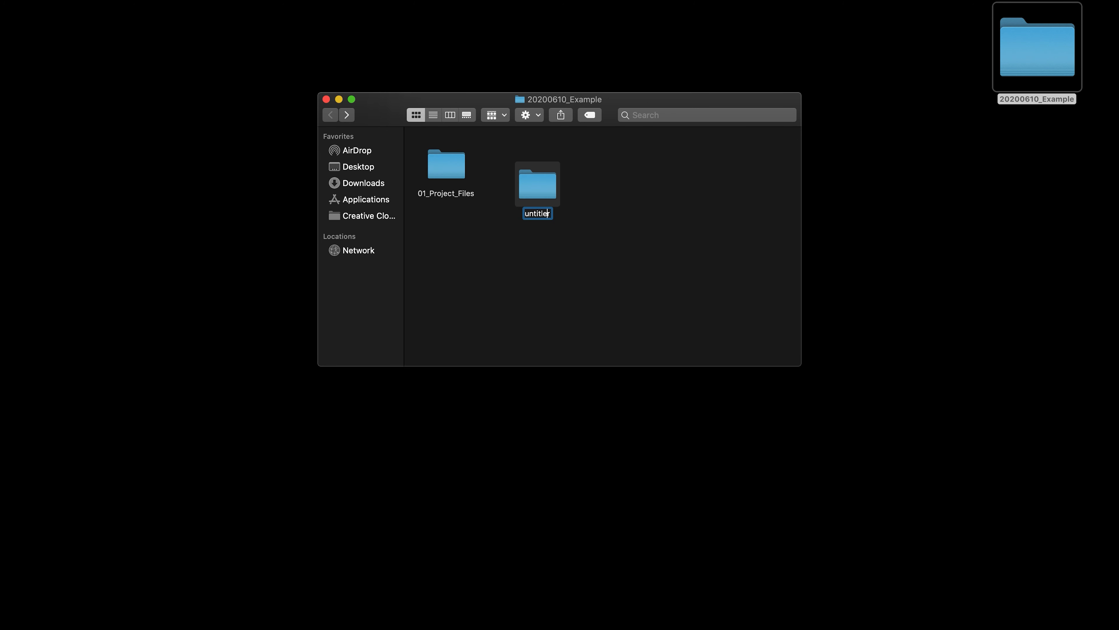
text(02)
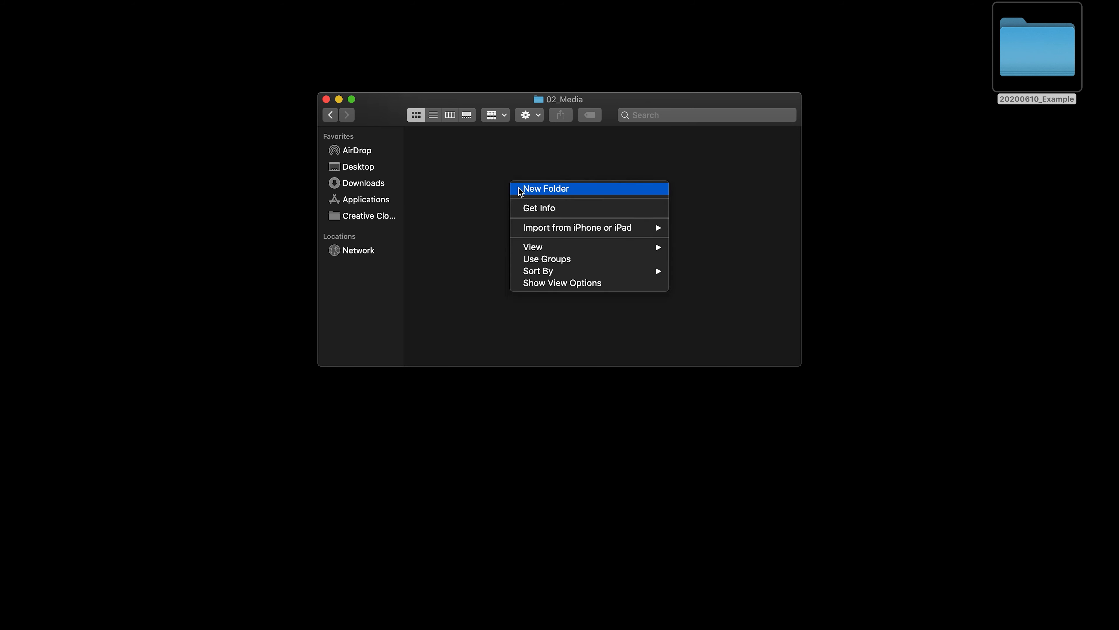
click(545, 189)
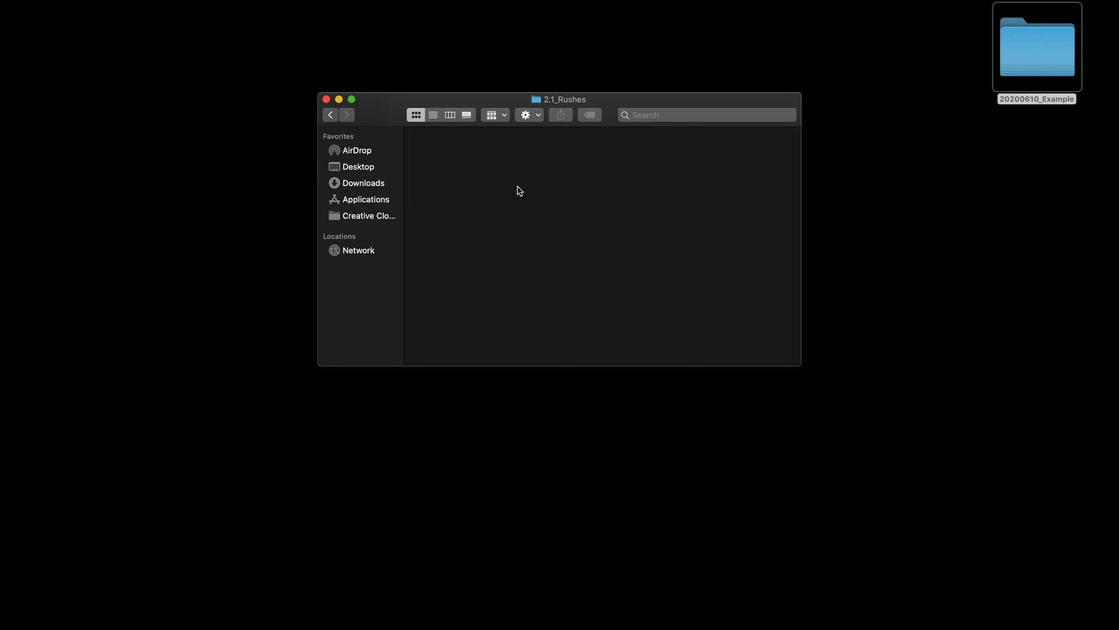
Add Canon, Sony and Go_Pro camera folders inside 2.1_Rushes, returning to 02_Media.
right_click(613, 191)
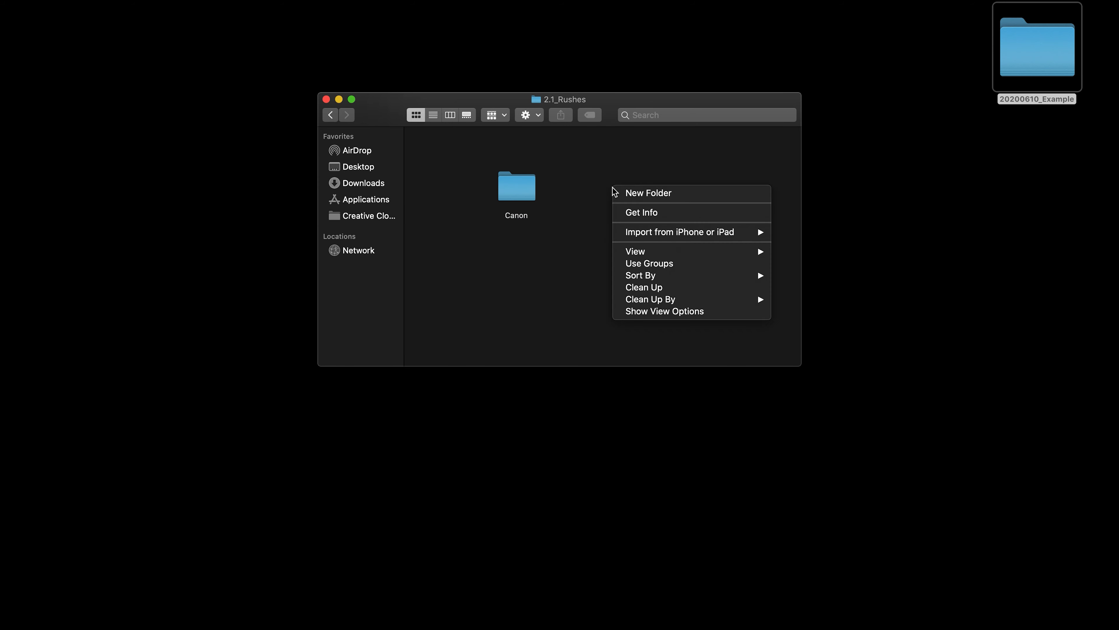
click(648, 193)
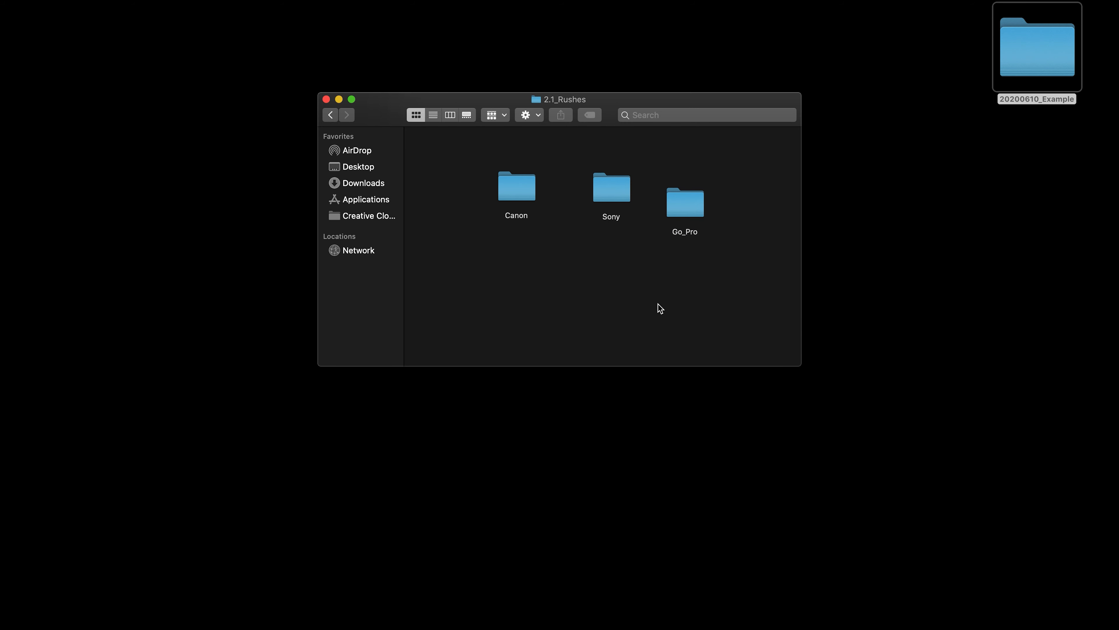
mouse_move(331, 119)
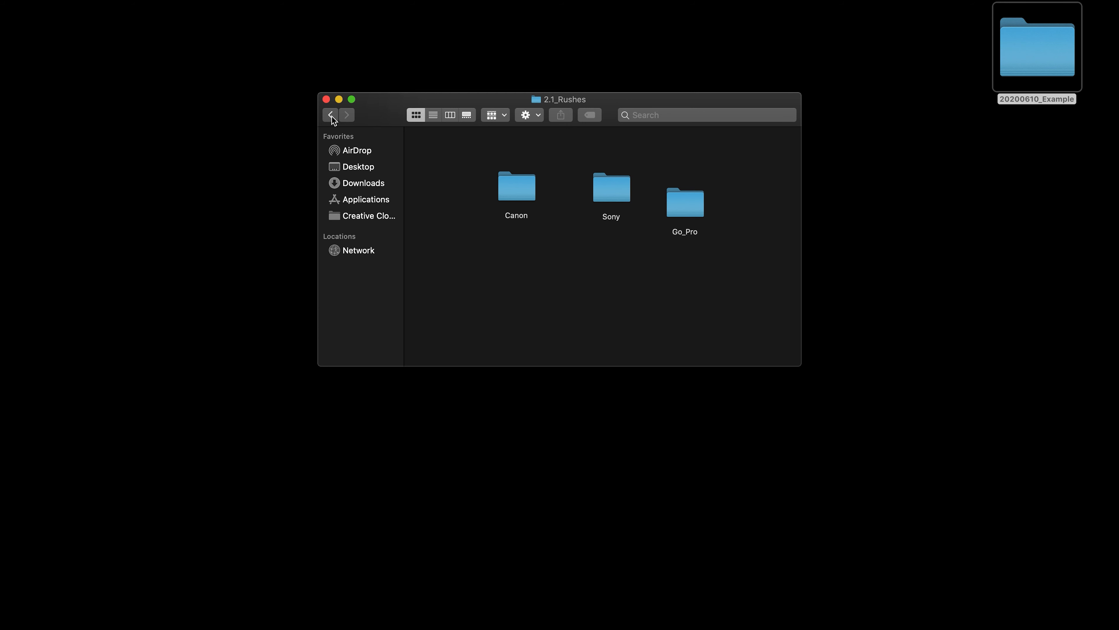
click(331, 115)
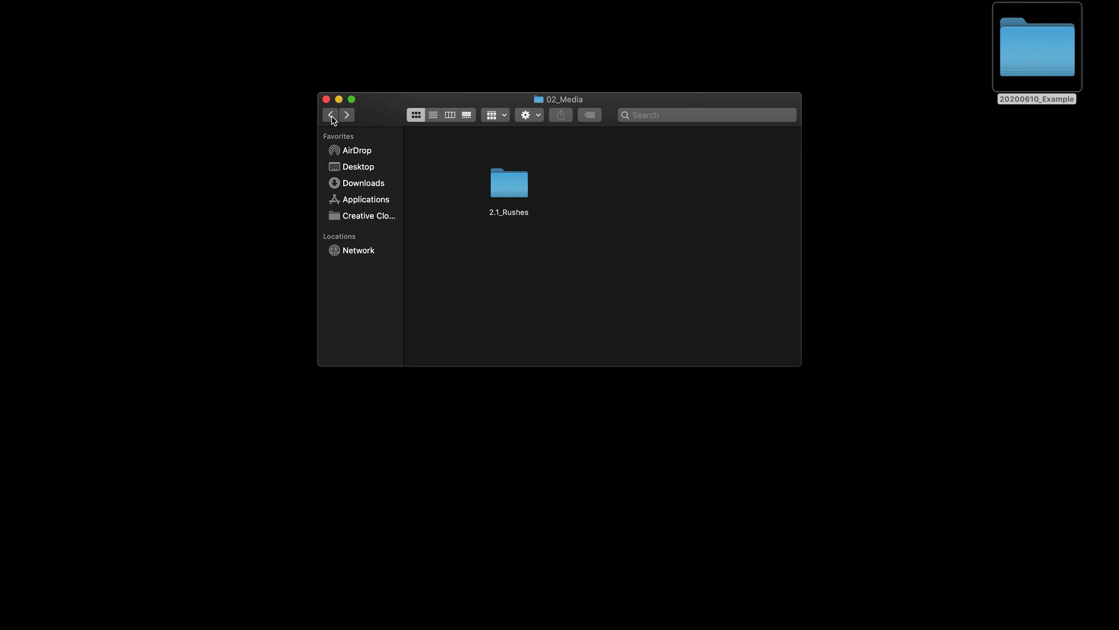
mouse_move(581, 192)
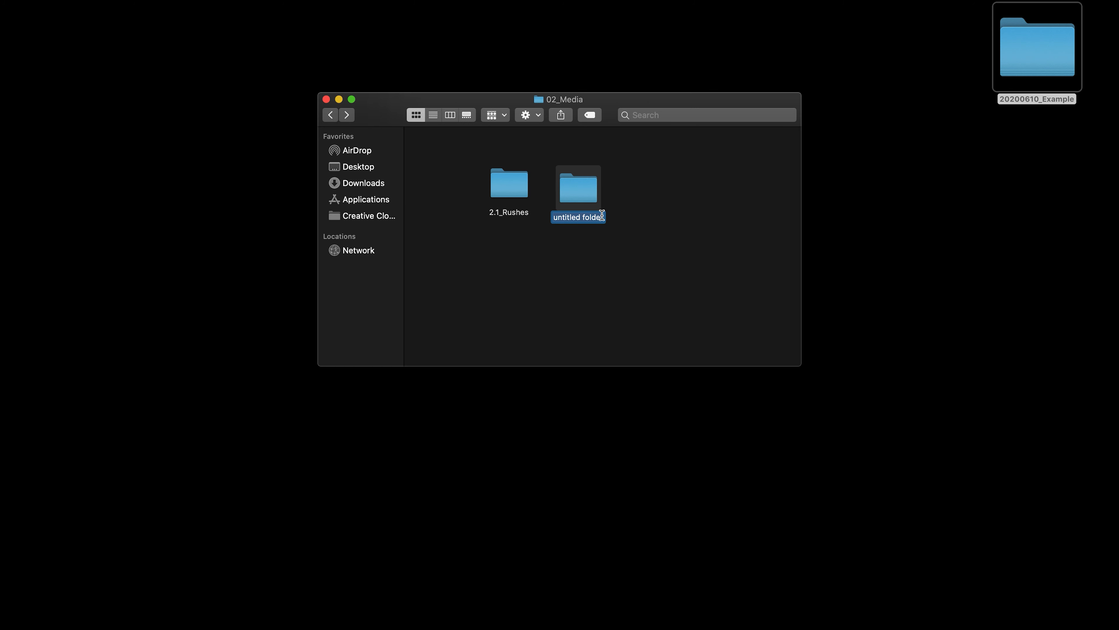
Add 2.2_Audio and 2.3_Music subfolders to 02_Media.
text(2.2_Audio)
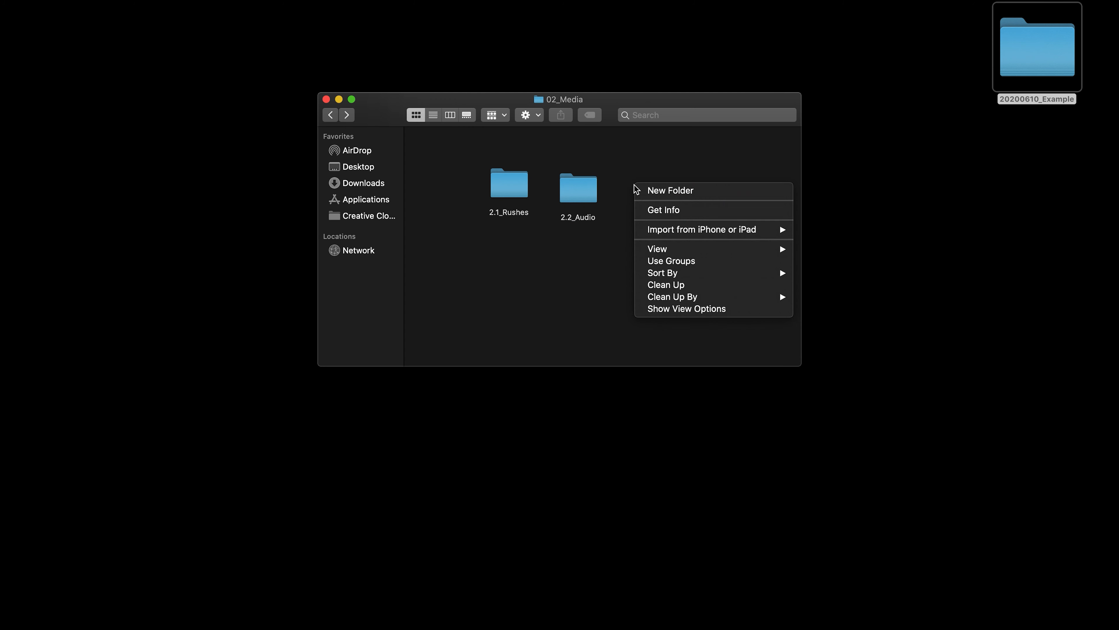
click(670, 190)
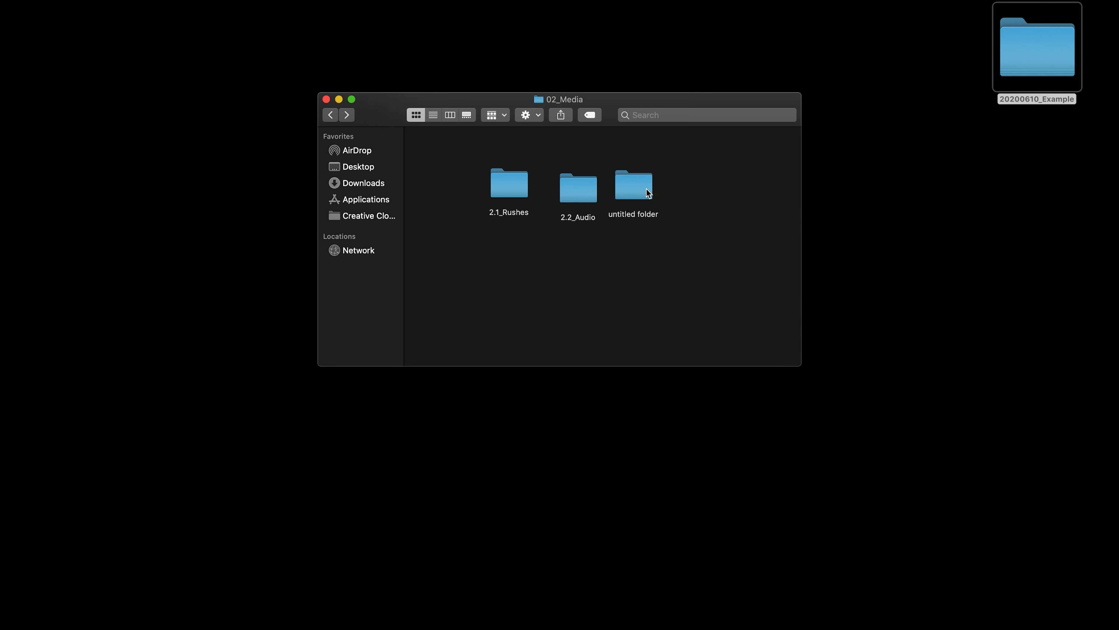
text(2.3_Music)
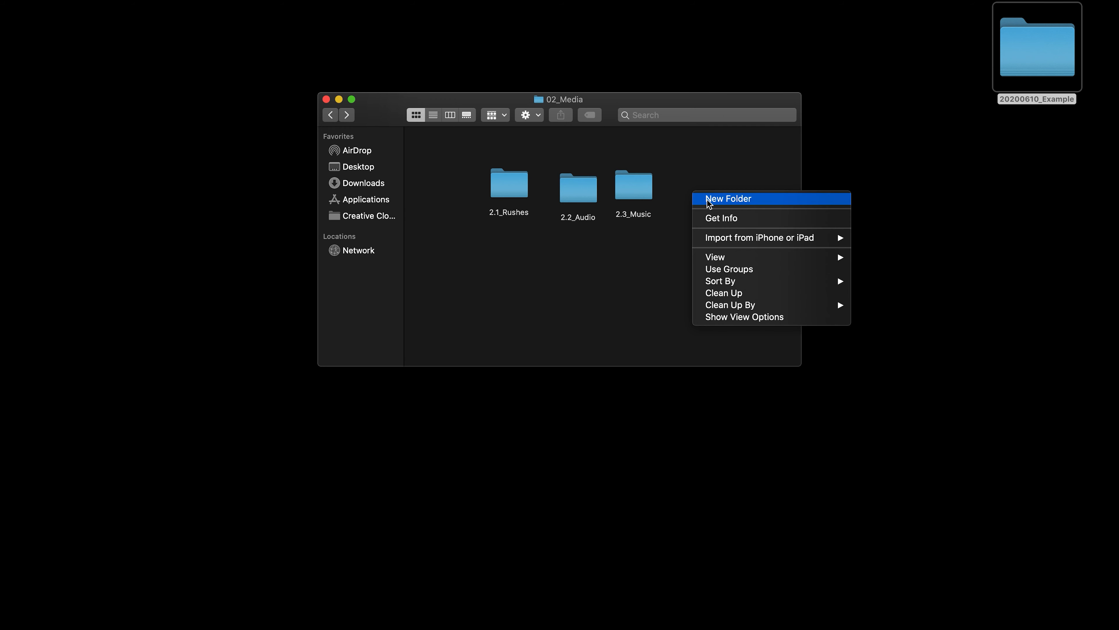
Add 2.4_Graphics and 2.5_Photos to 02_Media, with 2.5_Photos now showing.
click(727, 198)
text(2.4_Graphics)
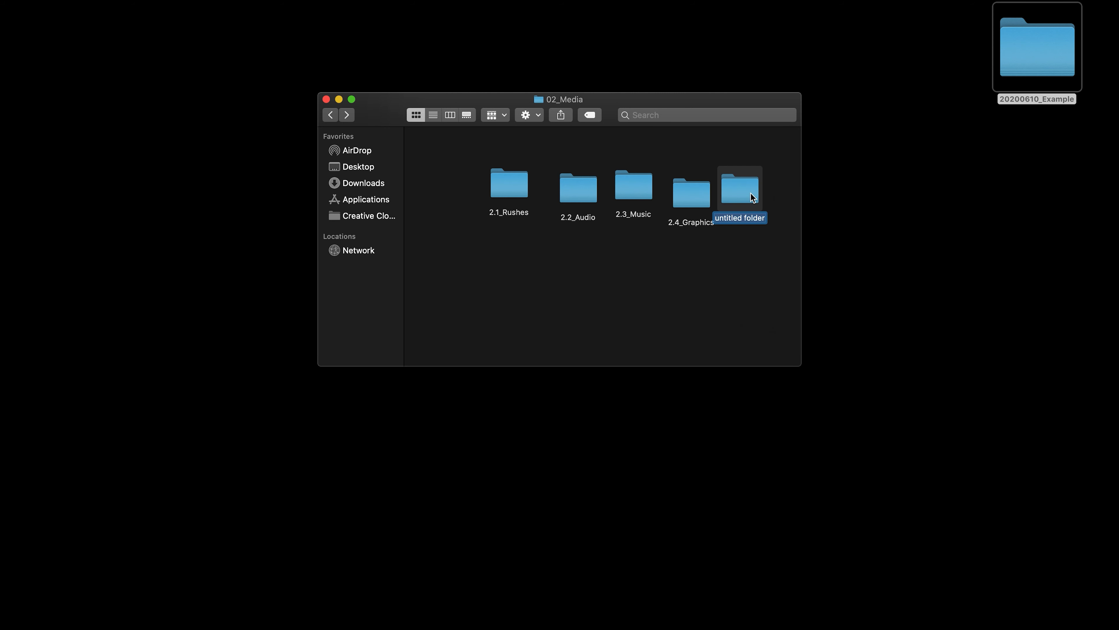
text(2.5_Photos)
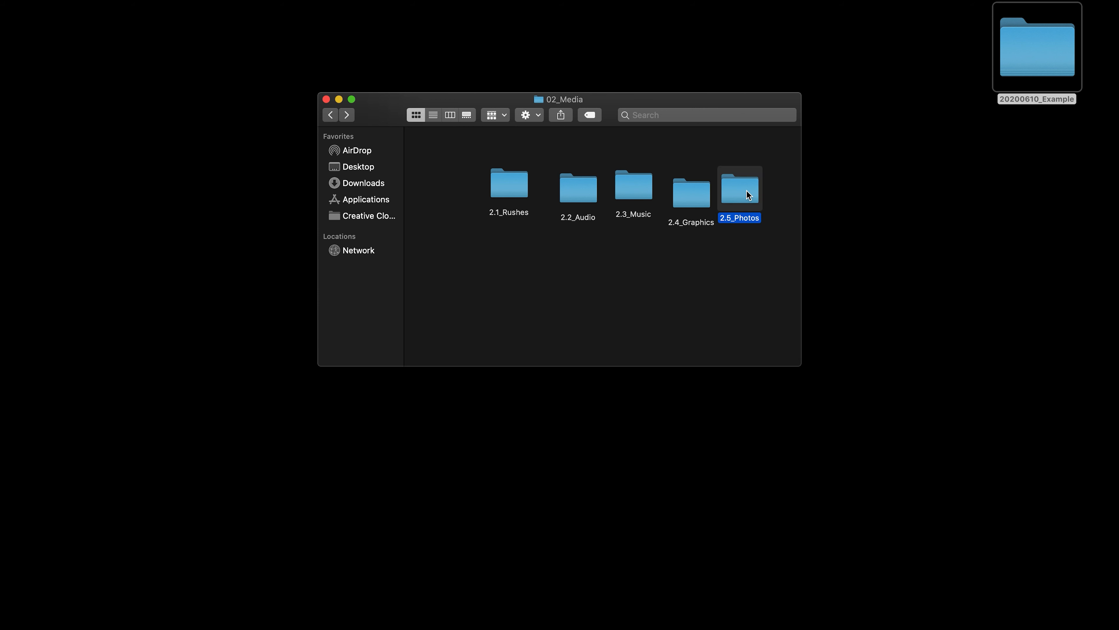
double_click(740, 187)
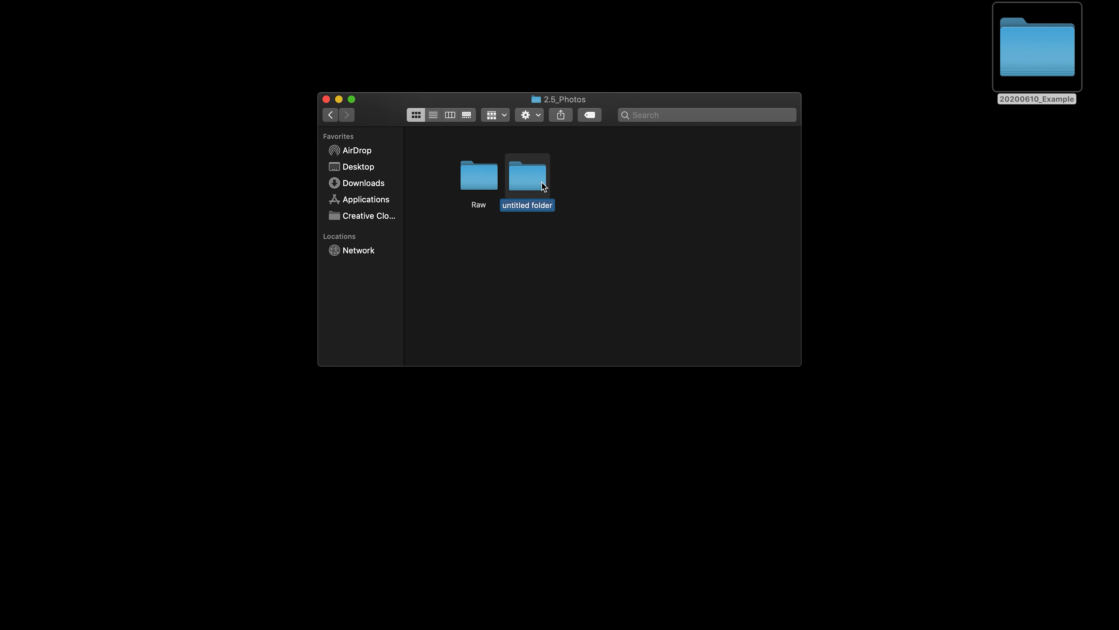
Name the new folder Exports and give it HQ_Jpeg, Web and Print subfolders, then return upward.
text(Exports)
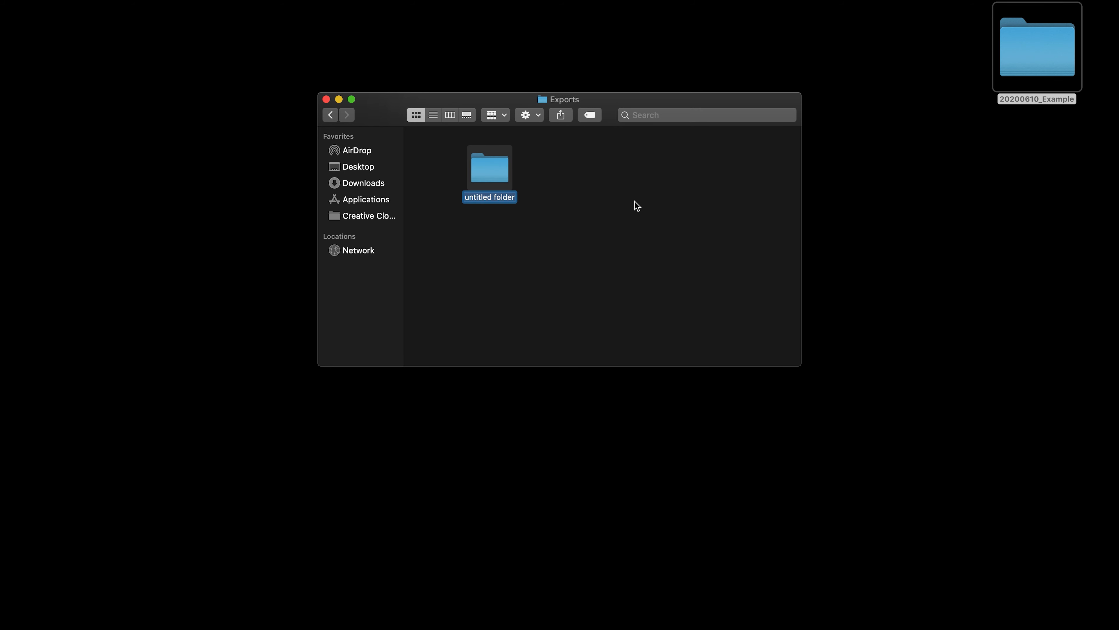
text(HQ_Jpeg)
text(Web)
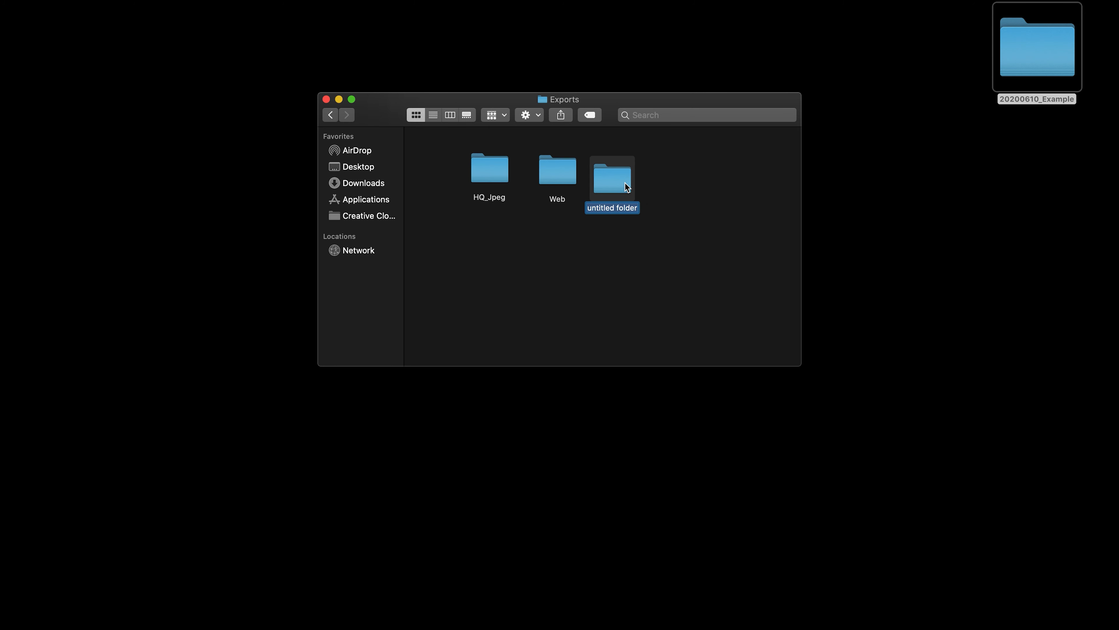
text(Print)
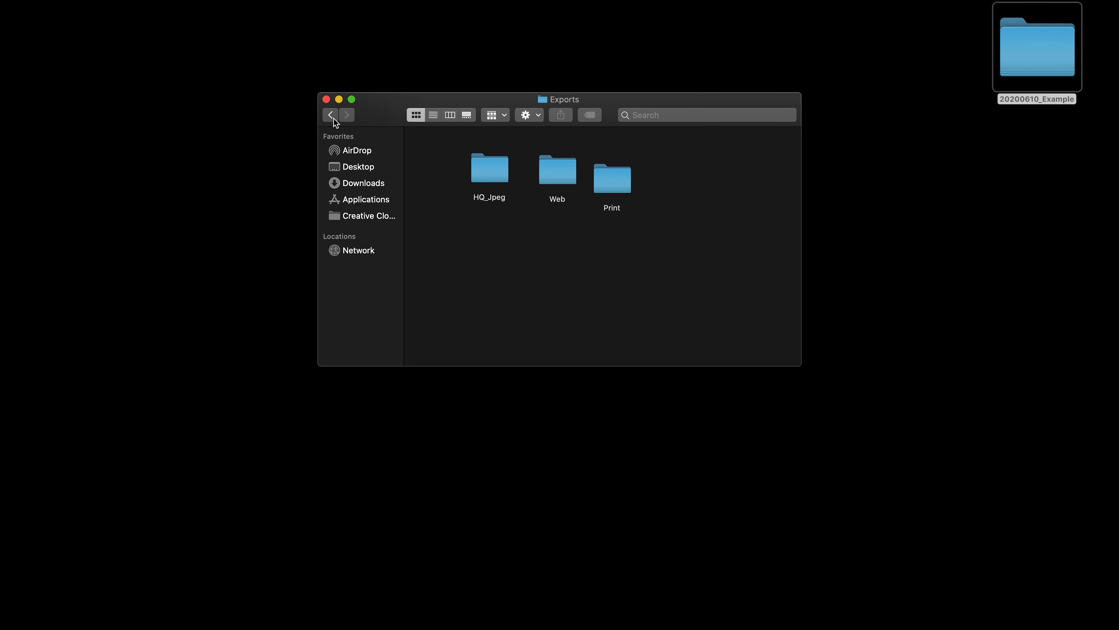
click(331, 114)
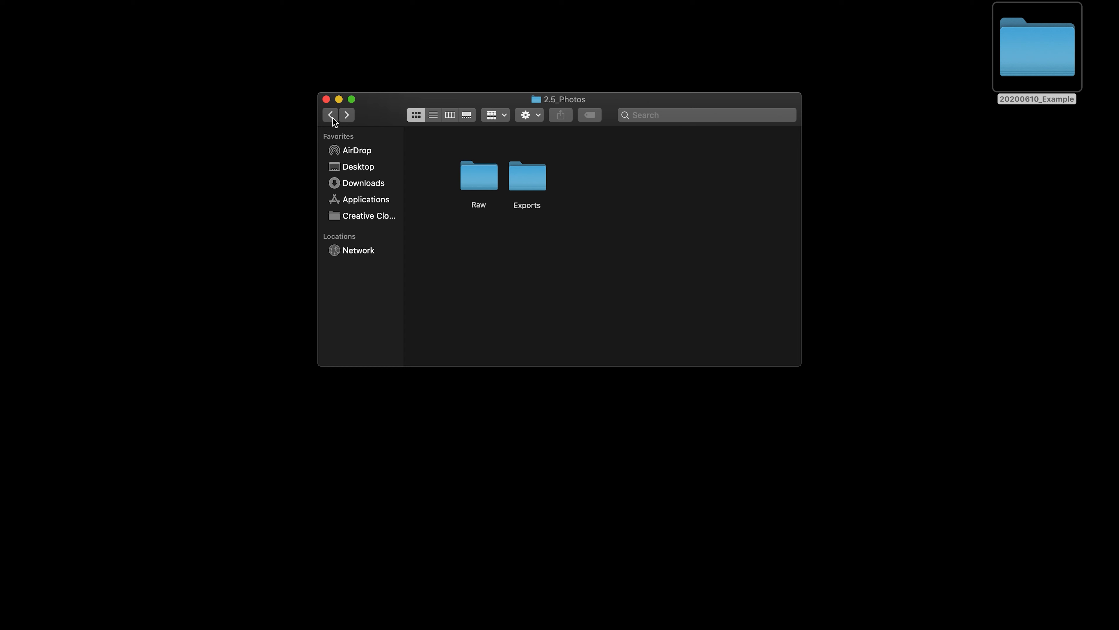
click(331, 115)
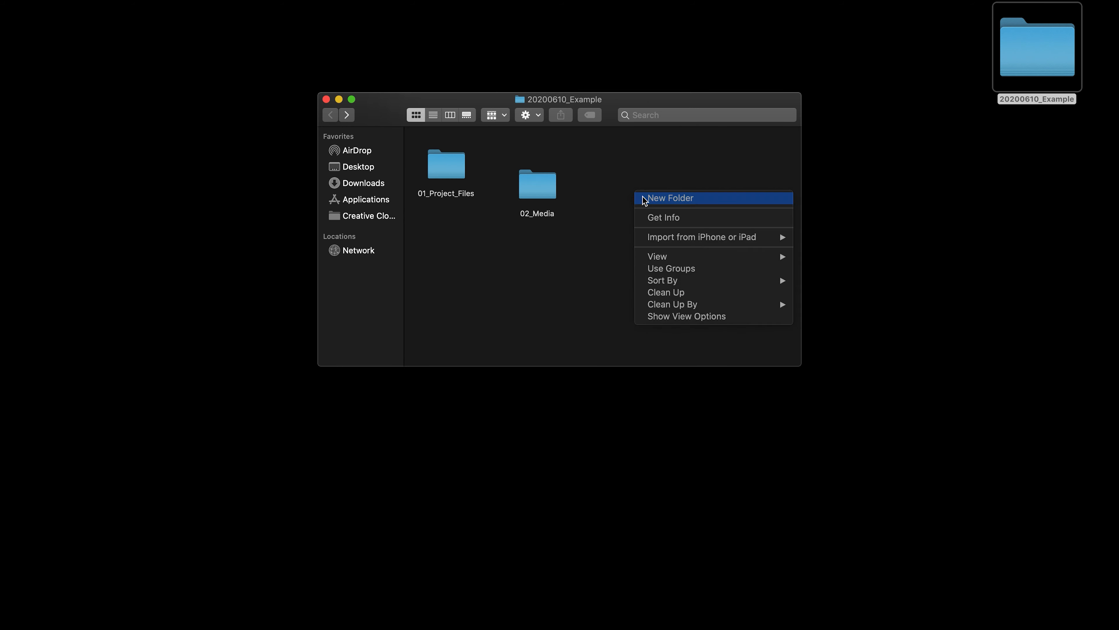
Create 03_Production_Documents holding 3.1_Scripts and 3.2_Storyboards subfolders.
click(670, 198)
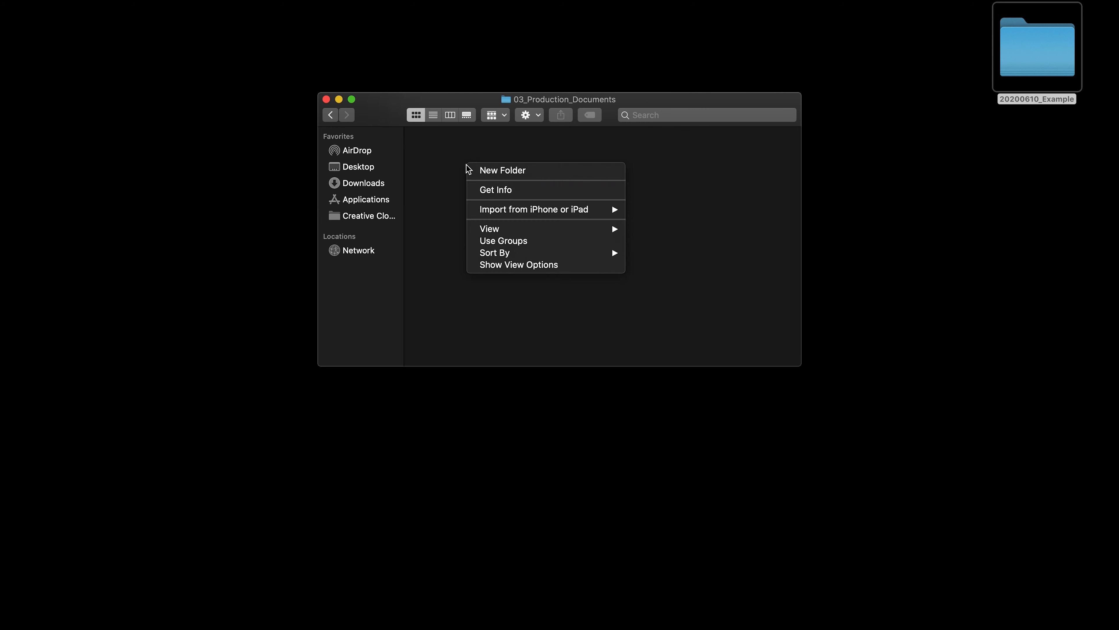
click(502, 170)
text(3.1_Scripts)
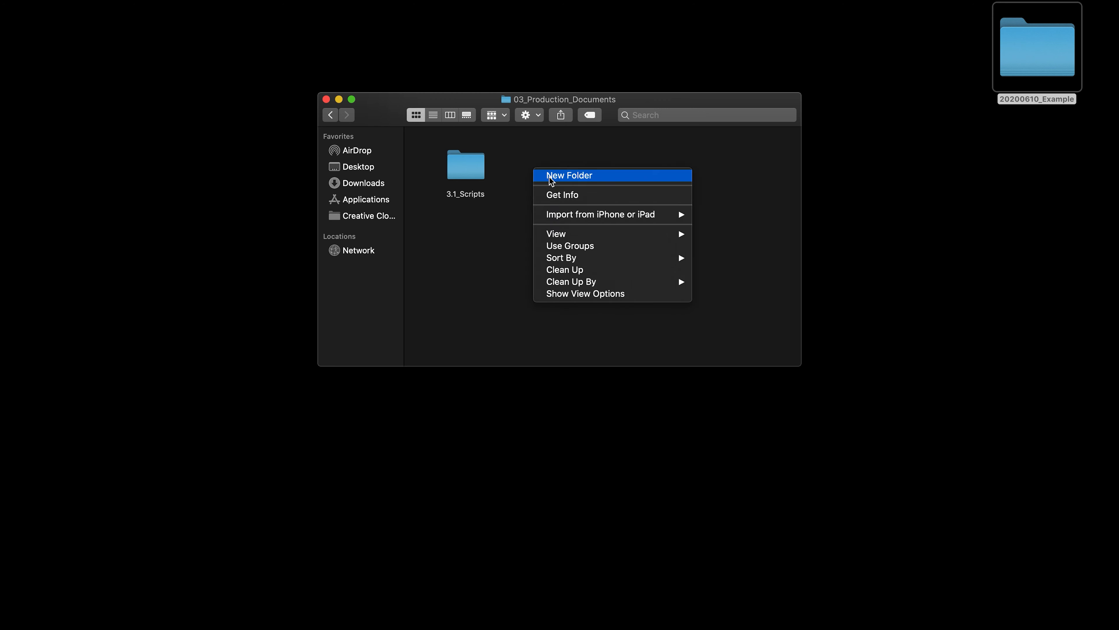
click(569, 175)
text(3.3)
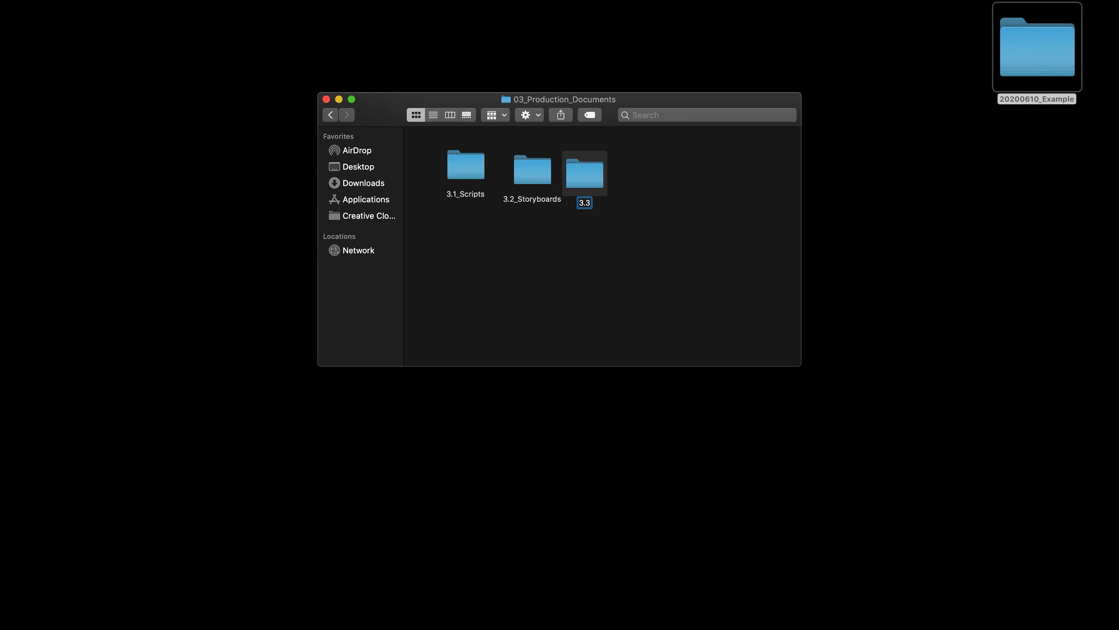
Add 3.3_Shotlists and 3.4_Other subfolders to 03_Production_Documents.
text(_Shot)
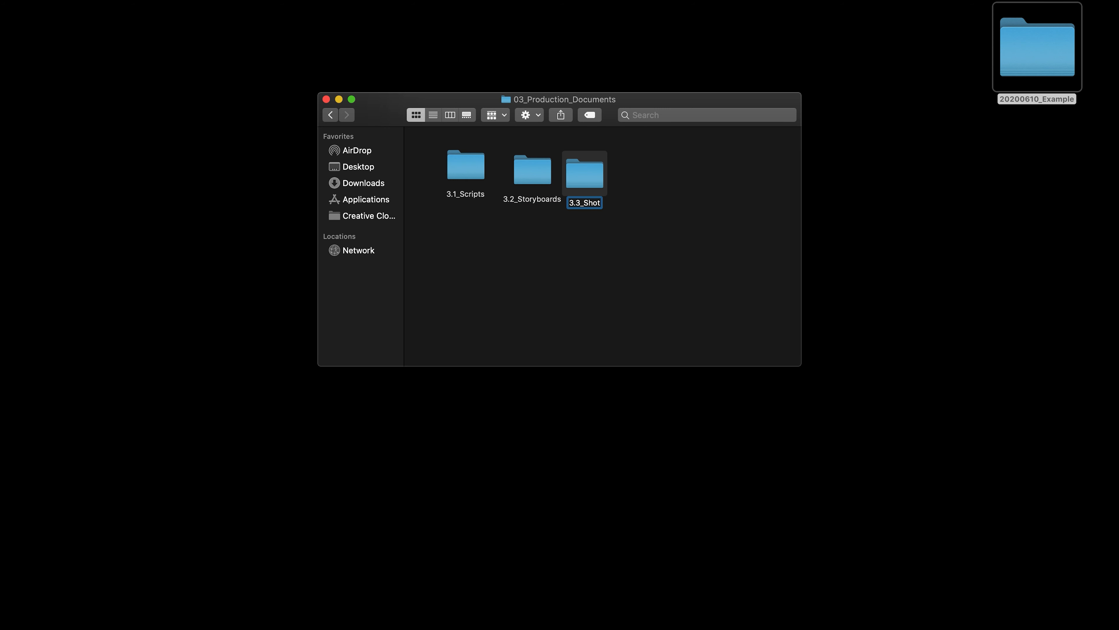
right_click(649, 178)
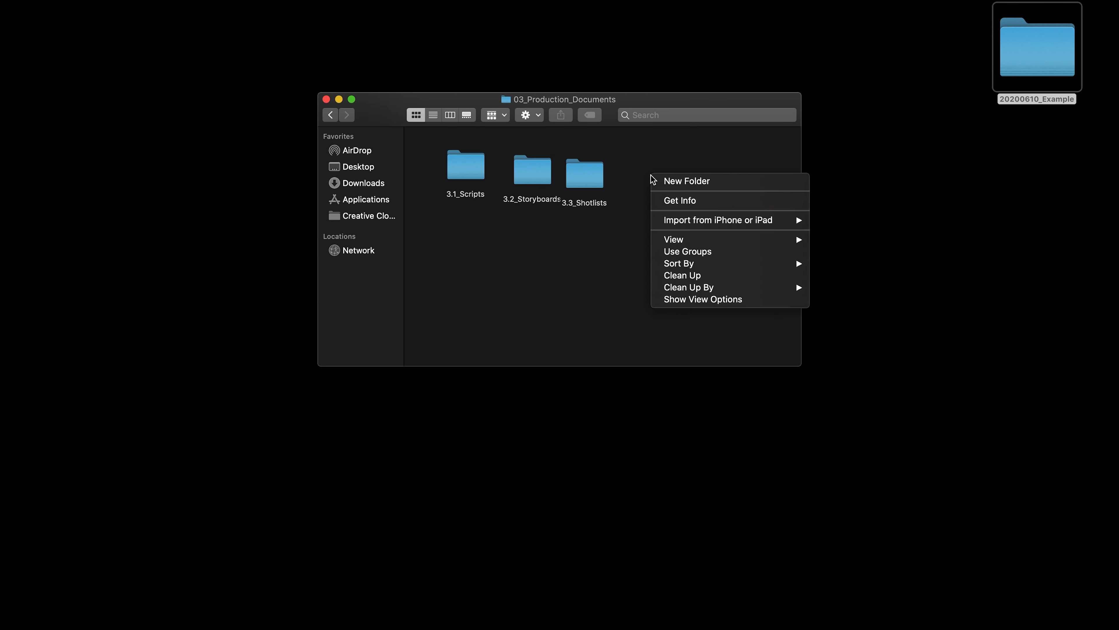
click(686, 181)
text(3.4_Other)
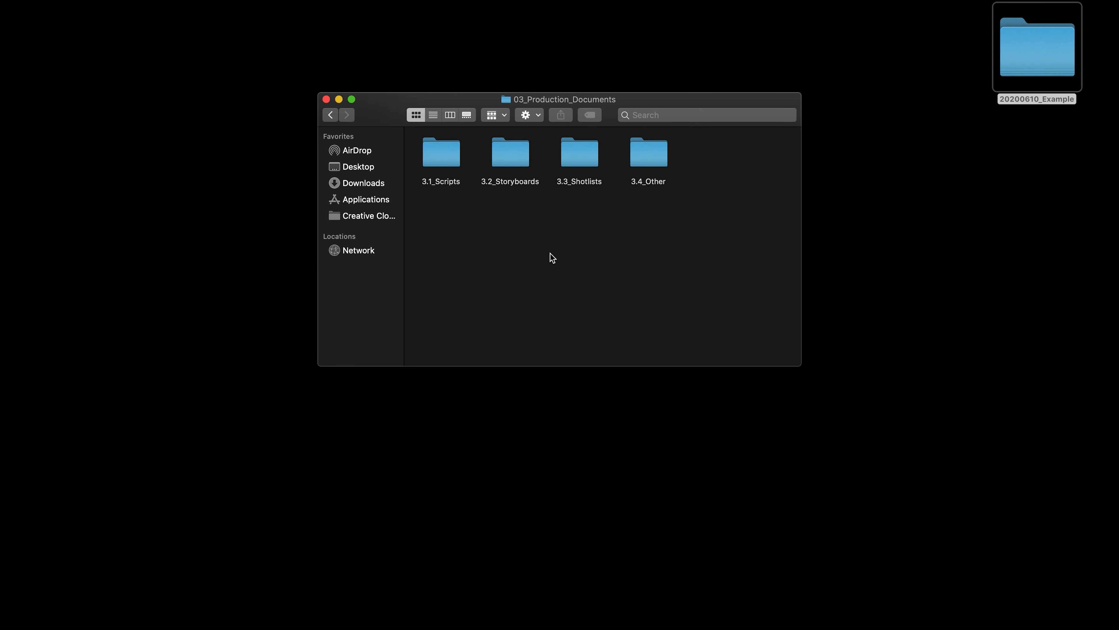
mouse_move(332, 122)
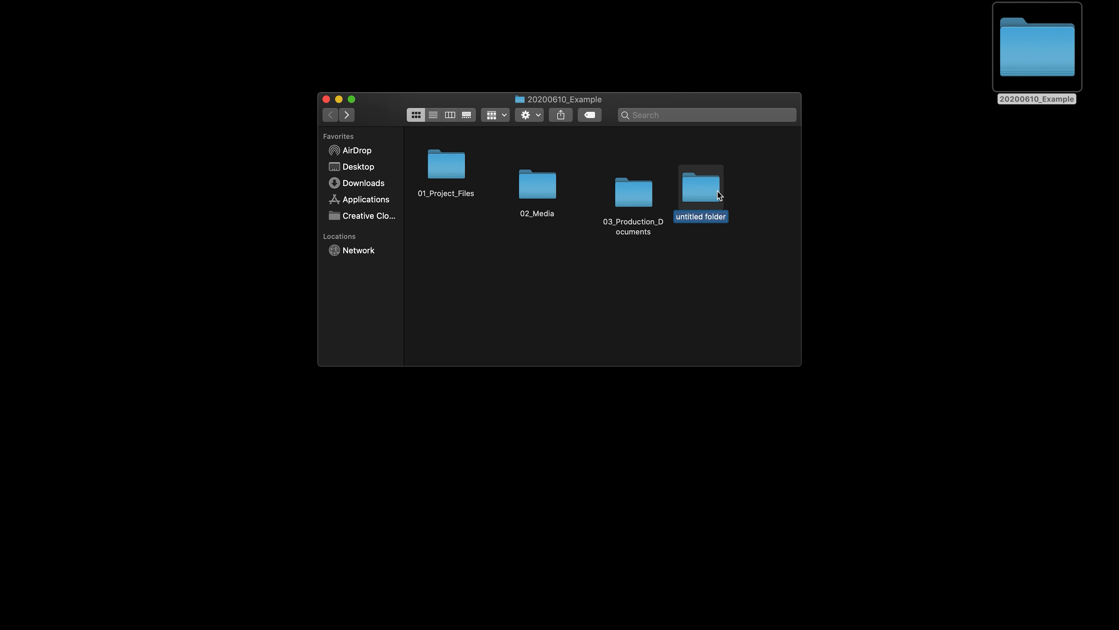
Create 04_Exports containing 4.1_Master and 4.2_Web subfolders.
text(04_Expo)
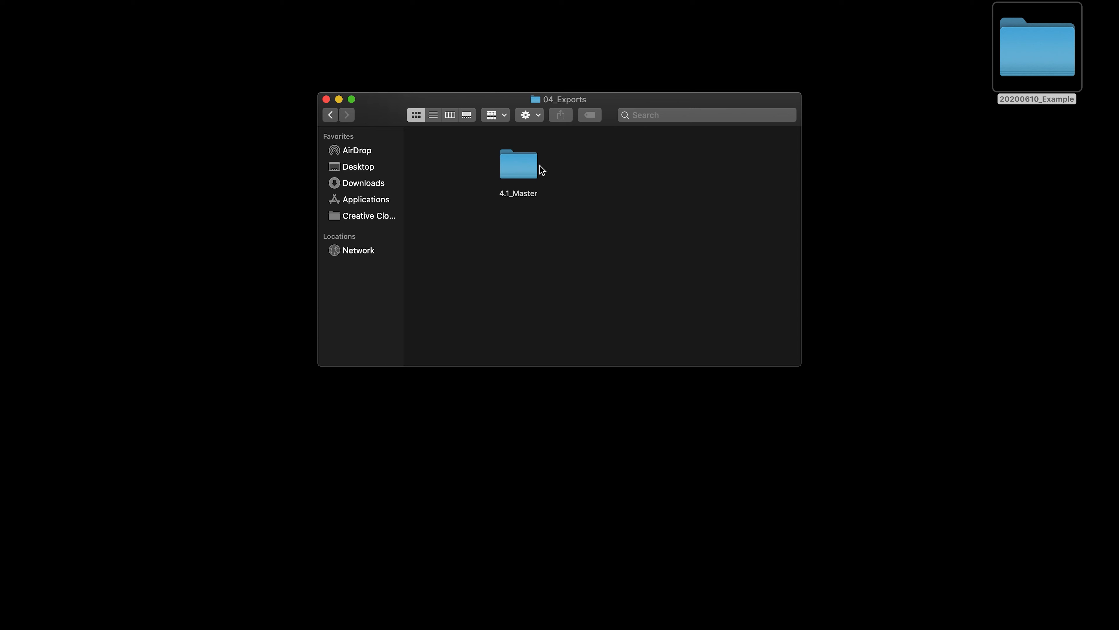
mouse_move(595, 179)
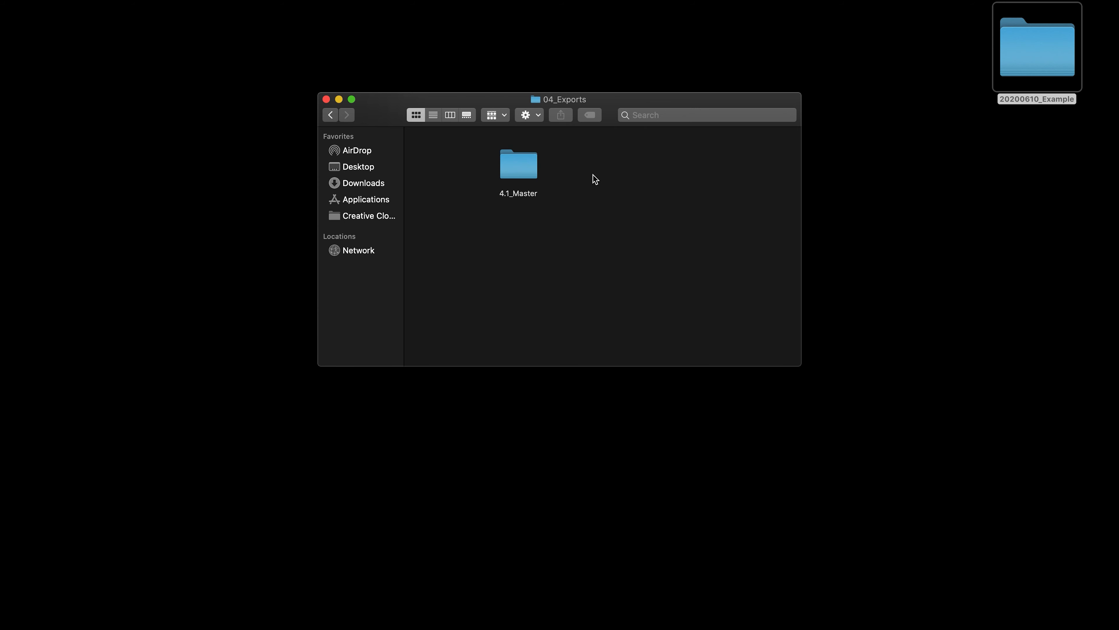
right_click(594, 179)
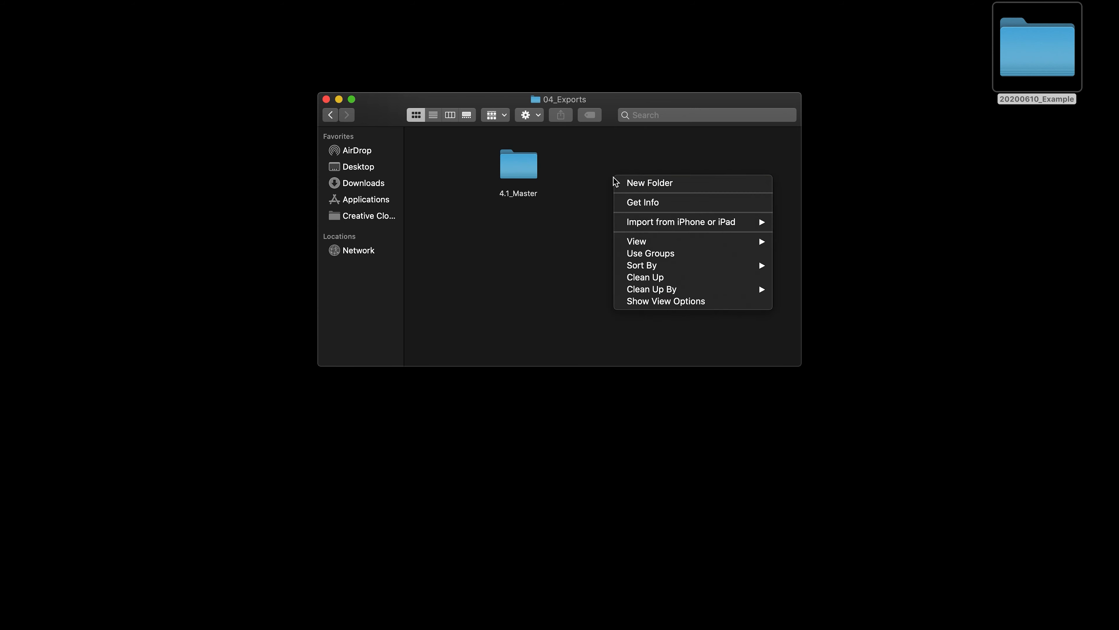
click(649, 183)
text(4.2_Web)
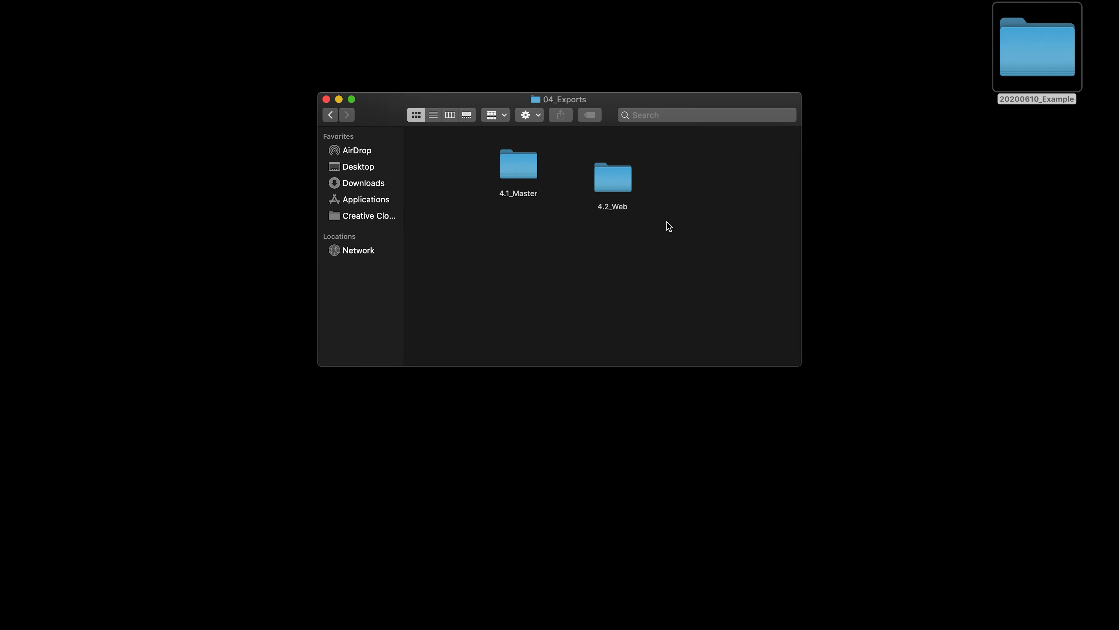
Add a 4.3_Social_Media subfolder and arrange 04_Exports contents by name.
key(cmd+shift+n)
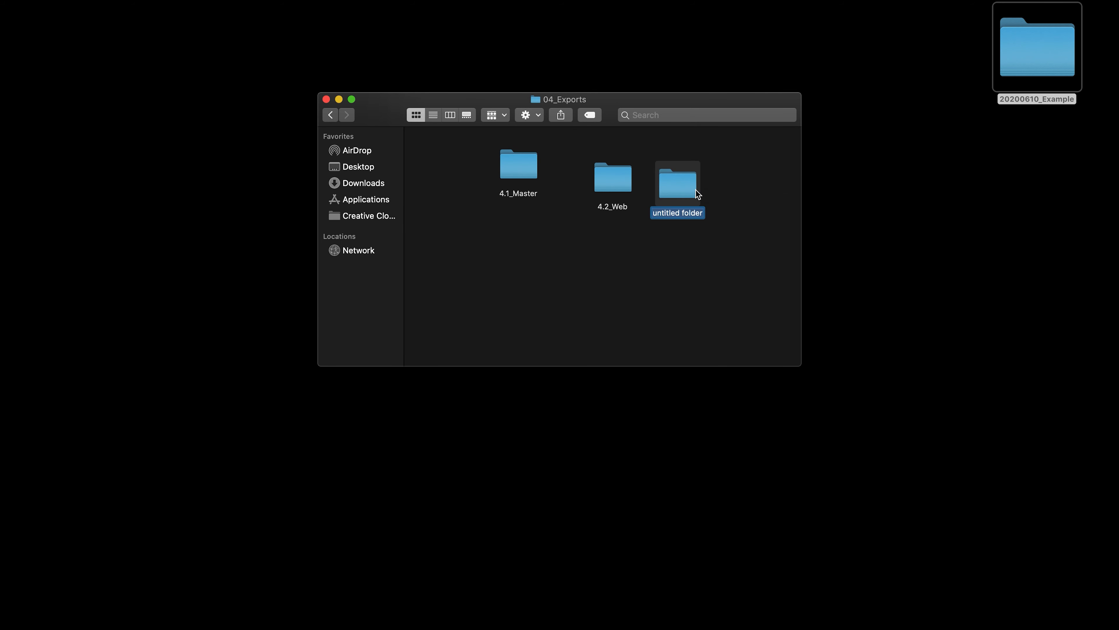
text(4.3_)
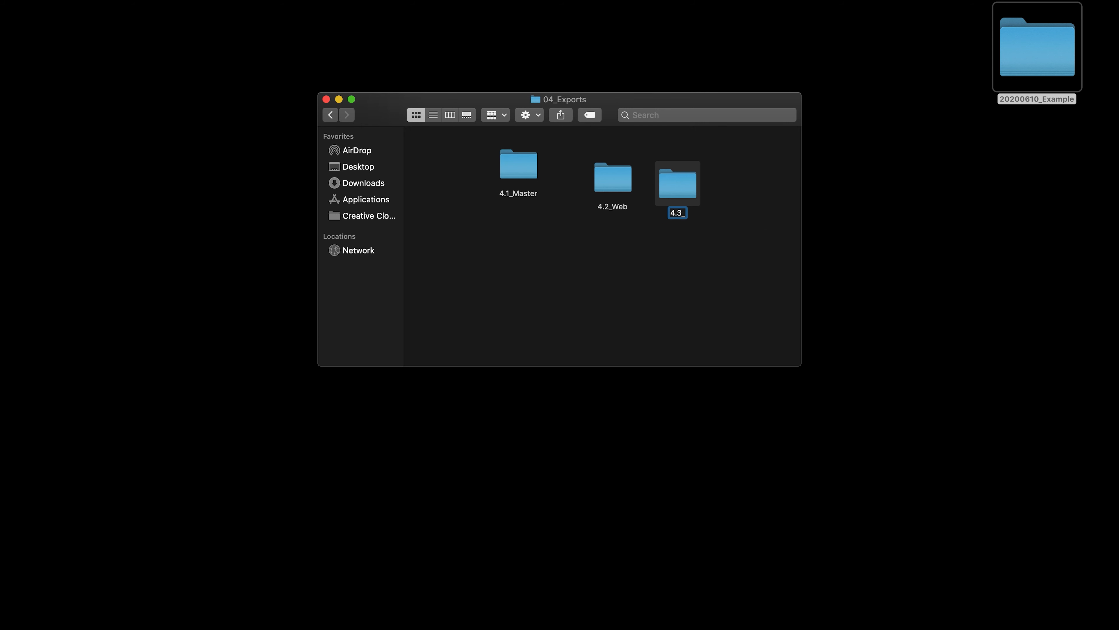
text(Social_Media)
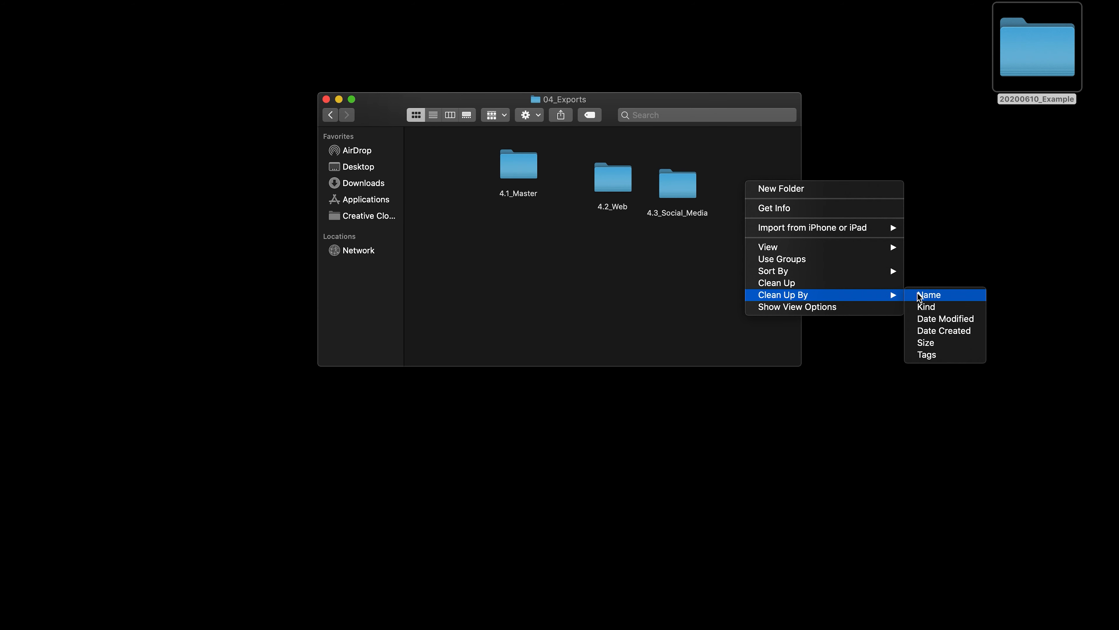
click(928, 295)
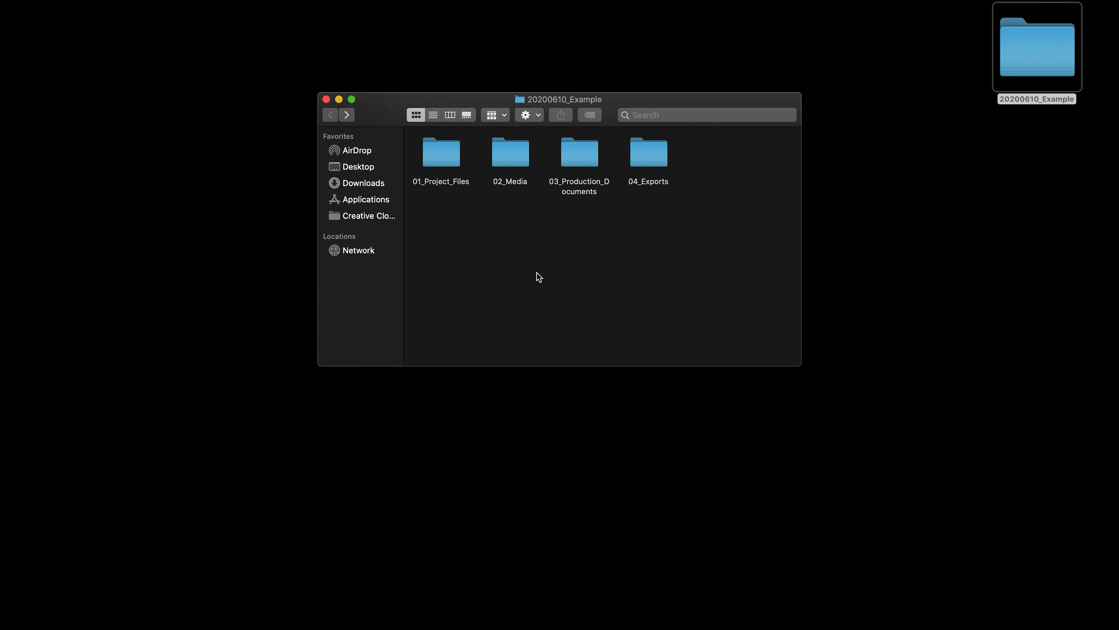
mouse_move(651, 271)
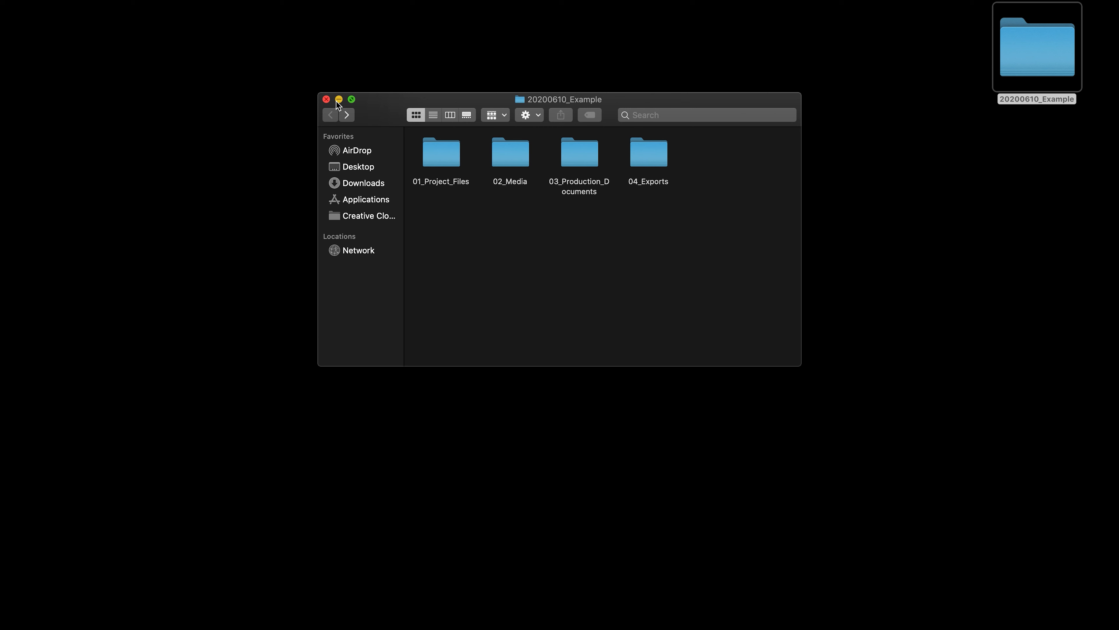
mouse_move(327, 100)
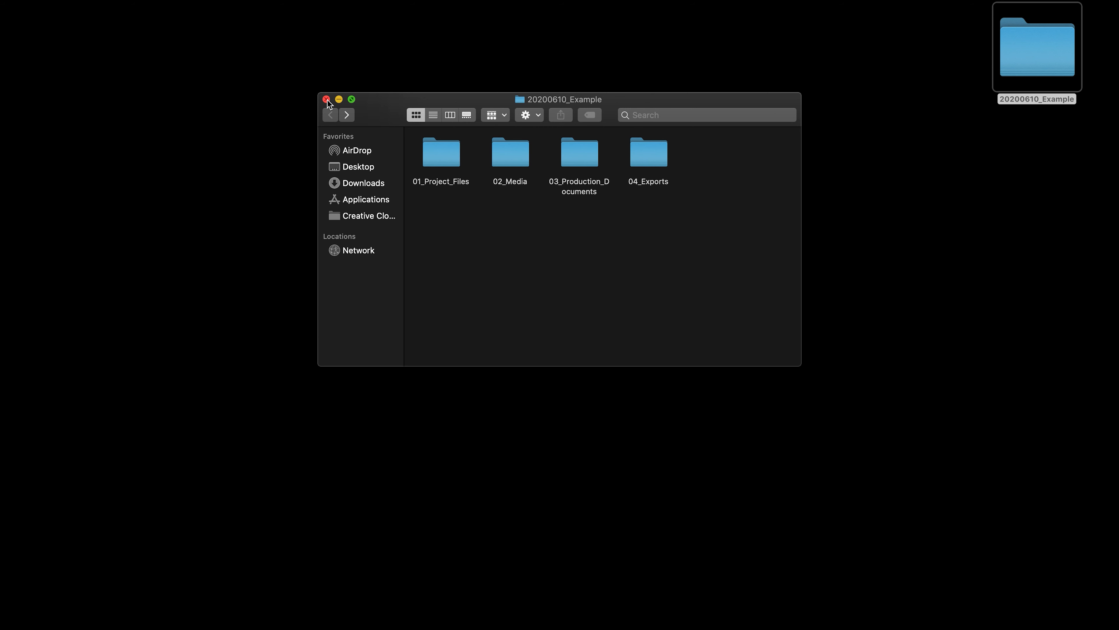